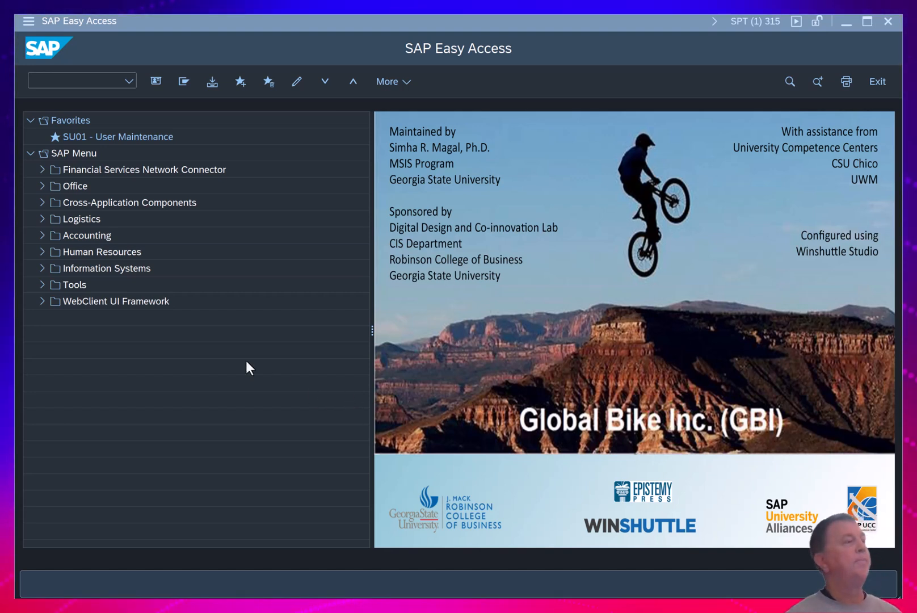
mouse_move(157, 49)
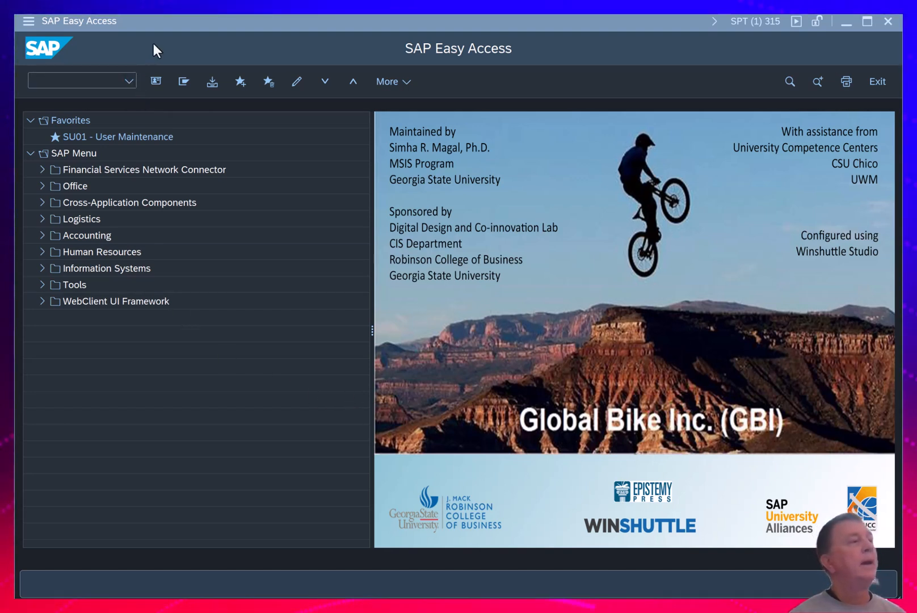
Step: Pick transaction S_ALR_87012284 from the command field's recent-entries list
click(129, 80)
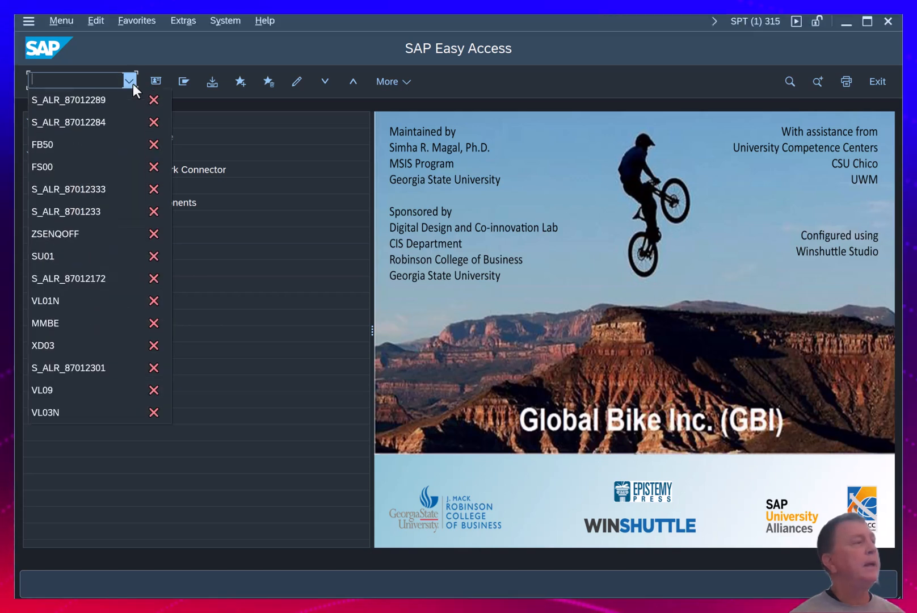
mouse_move(94, 100)
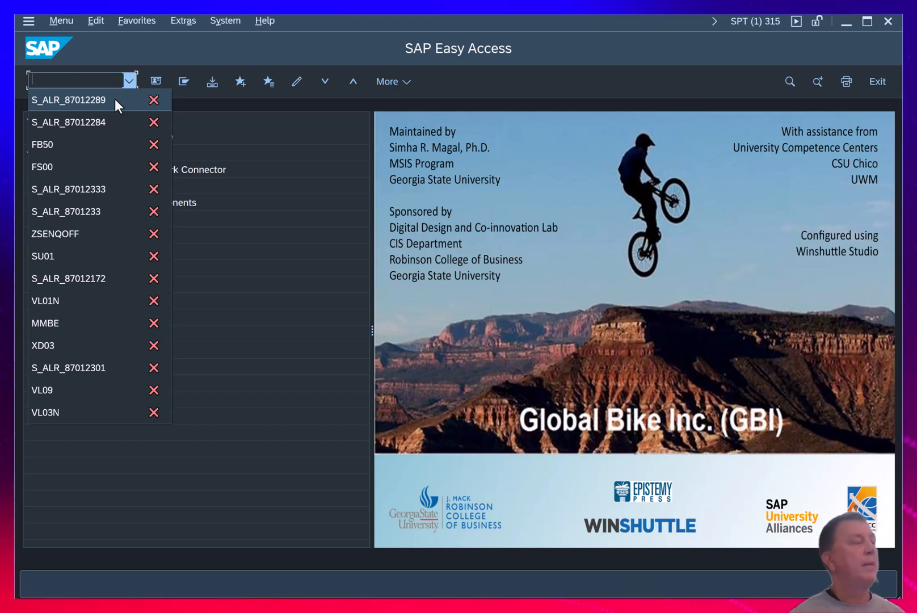
mouse_move(99, 122)
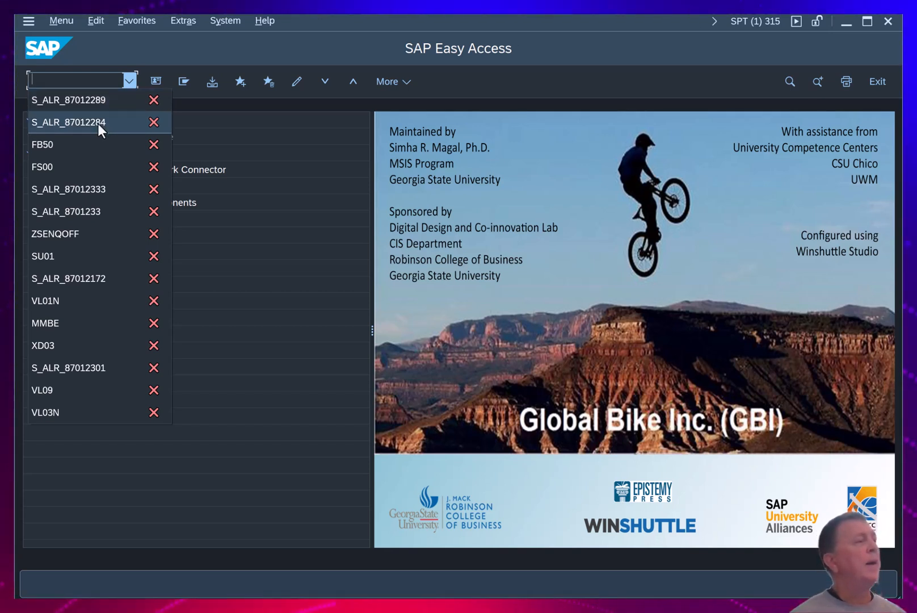
click(69, 122)
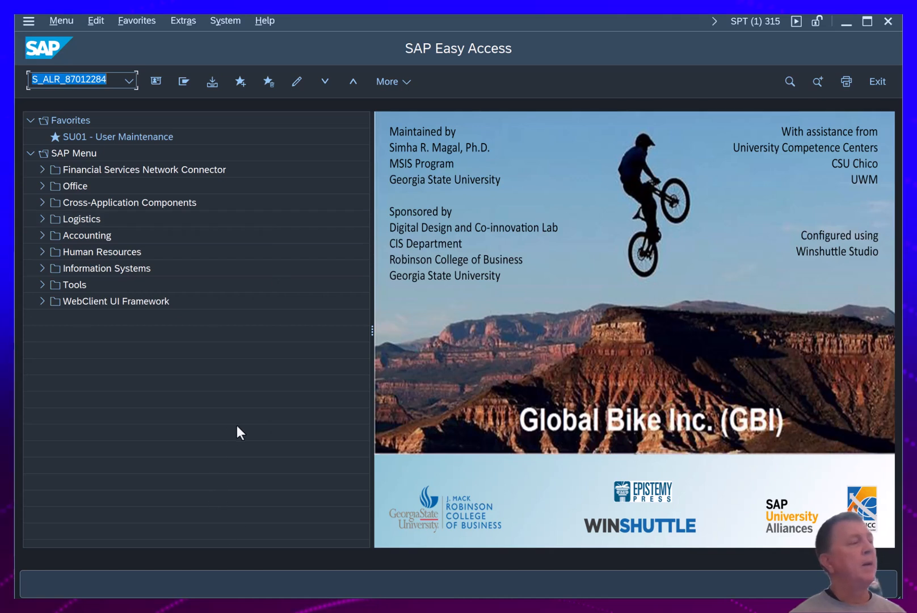
mouse_move(219, 423)
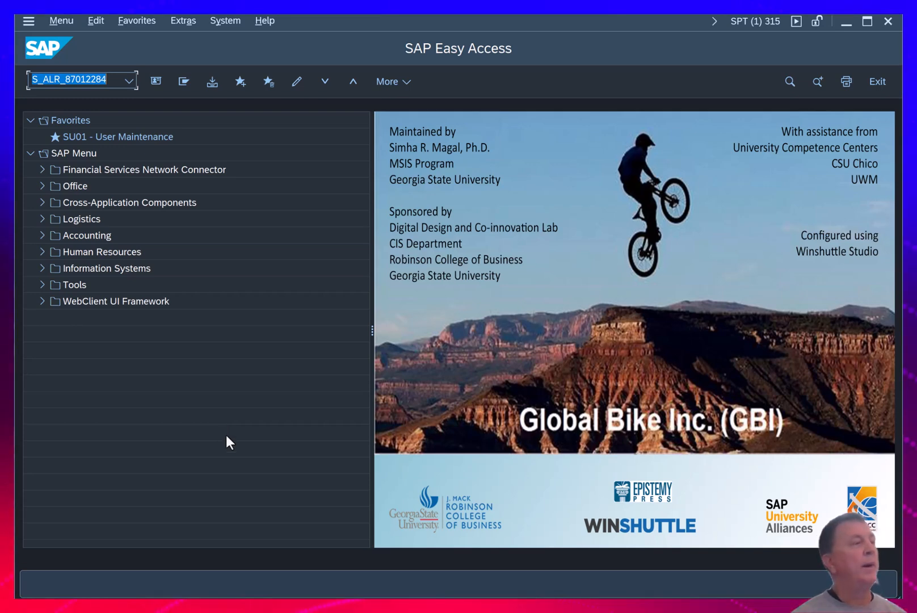
Step: Run S_ALR_87012284 to reach the selection screen with version BAUS and year 2025
key(Enter)
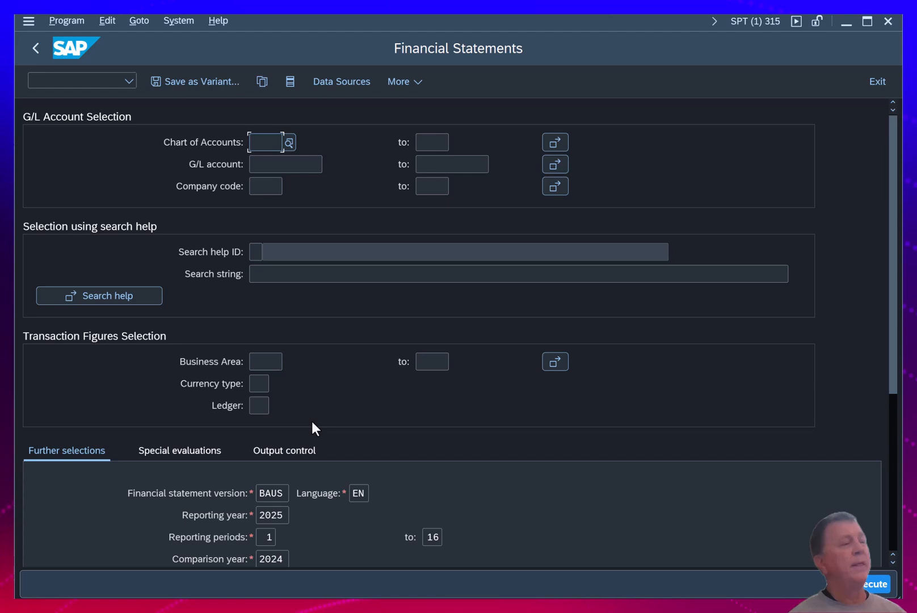
mouse_move(403, 434)
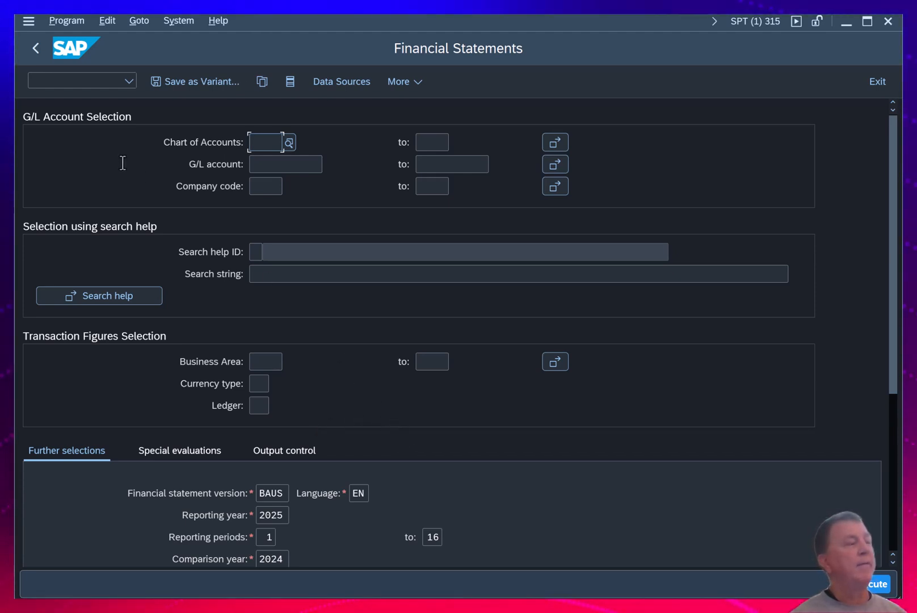
mouse_move(226, 138)
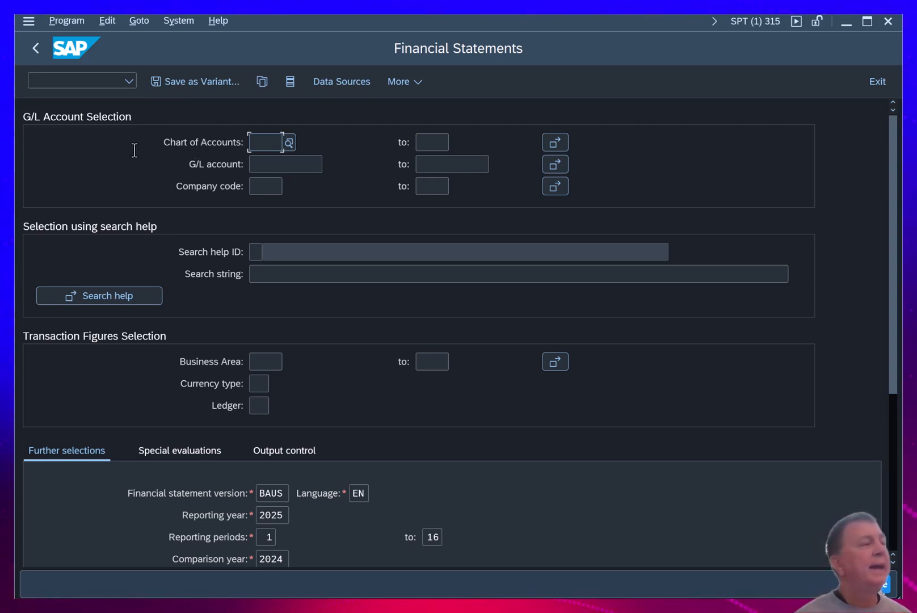
mouse_move(180, 160)
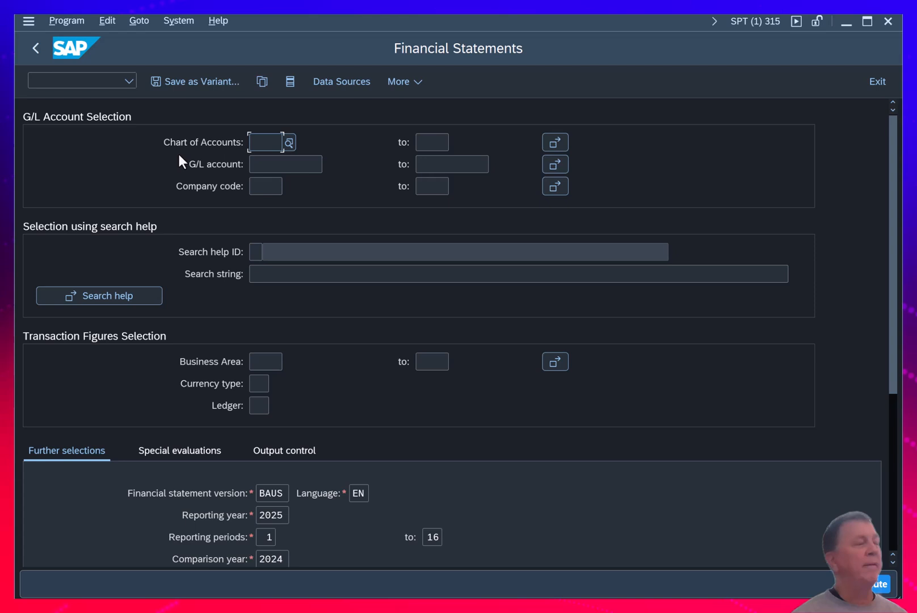
mouse_move(287, 142)
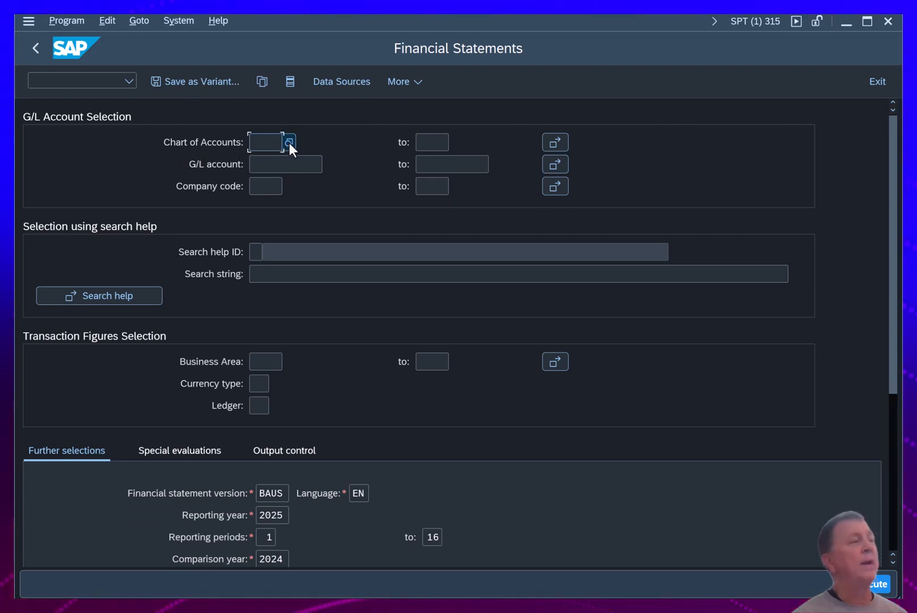
Step: Choose GL66 from the chart-of-accounts lookup list
click(265, 142)
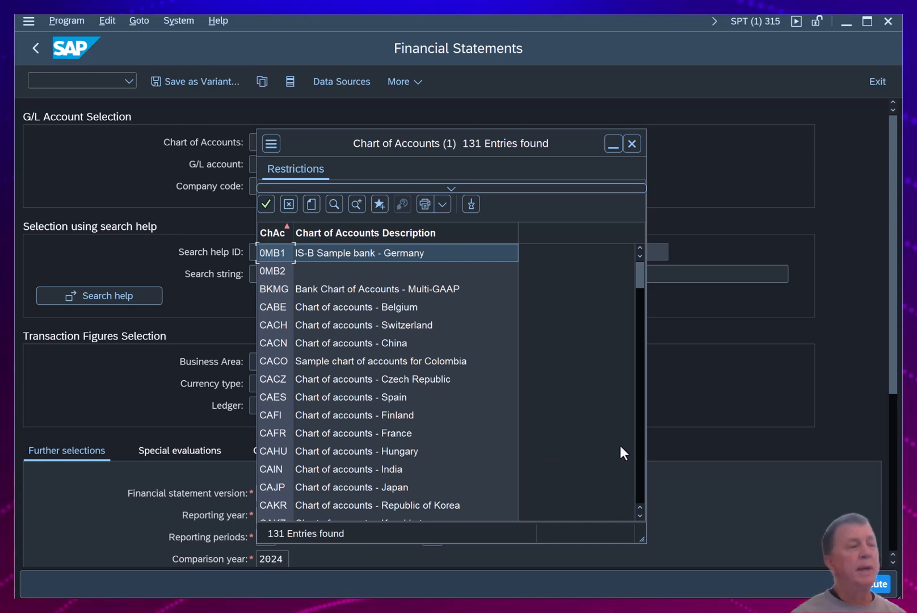
scroll(down, 3)
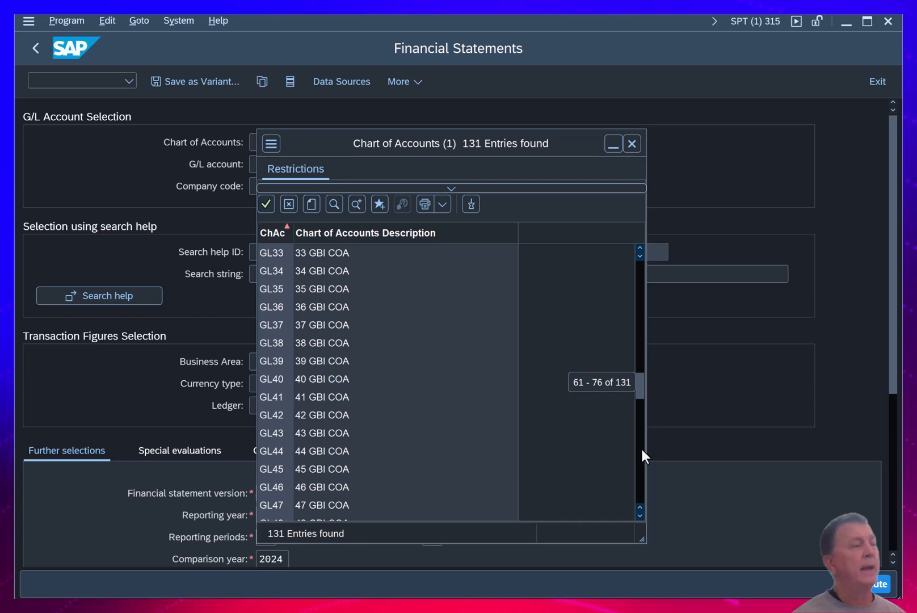
scroll(down, 3)
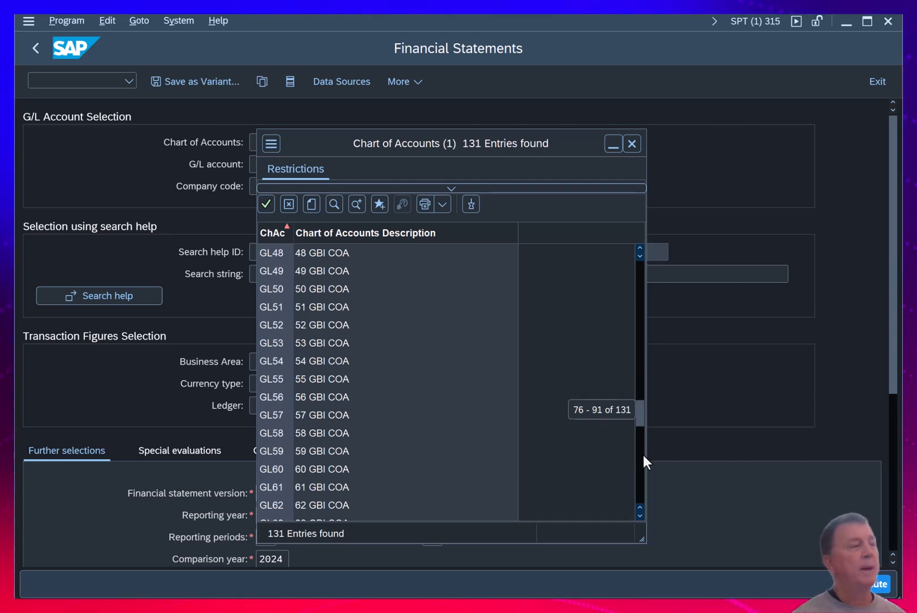
scroll(down, 3)
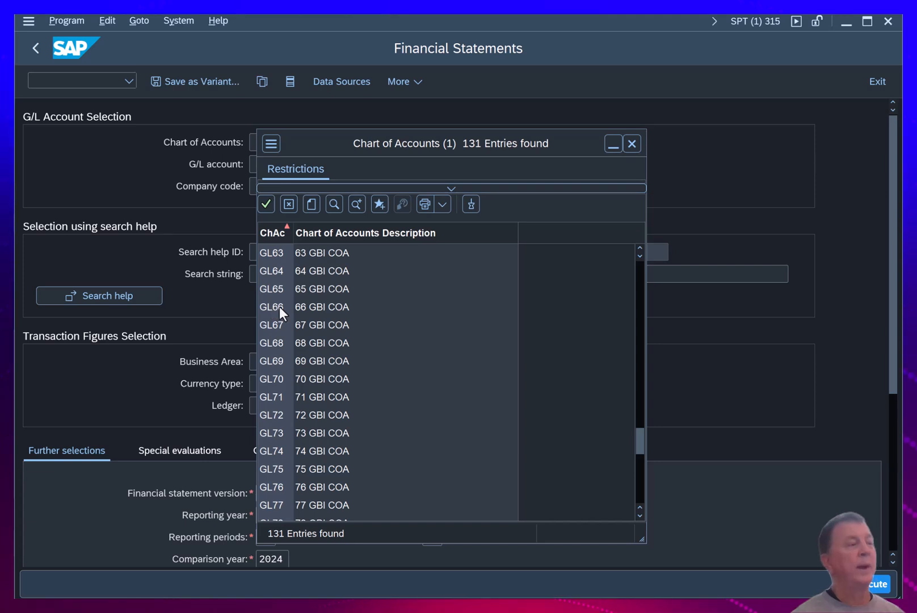
double_click(271, 307)
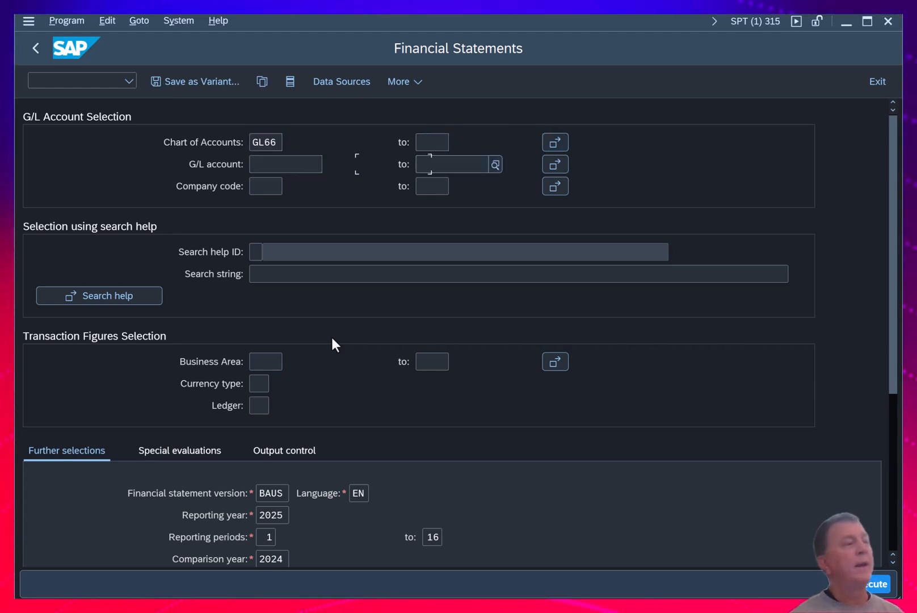
Step: Enter company code US66 in the selection criteria
click(265, 186)
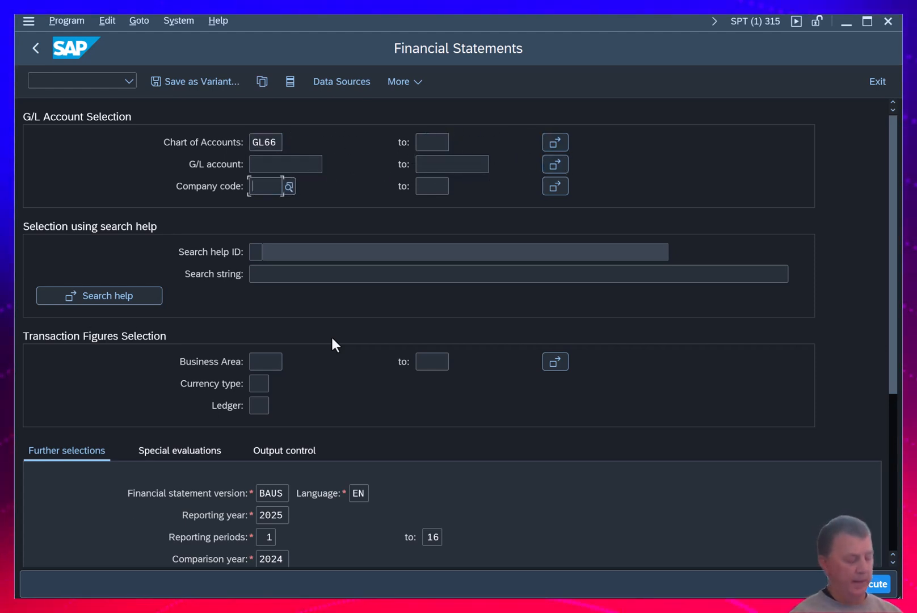
text(US66)
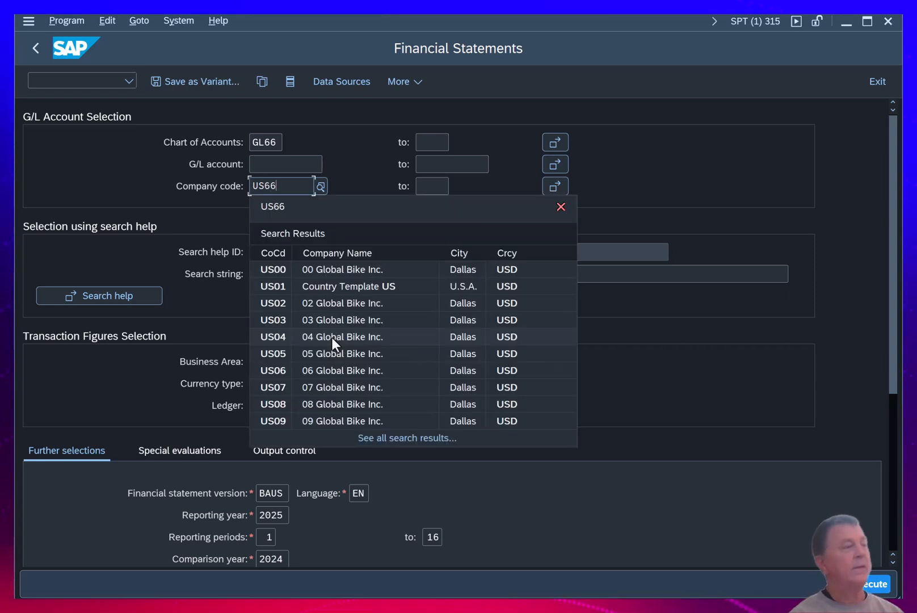
scroll(down, 3)
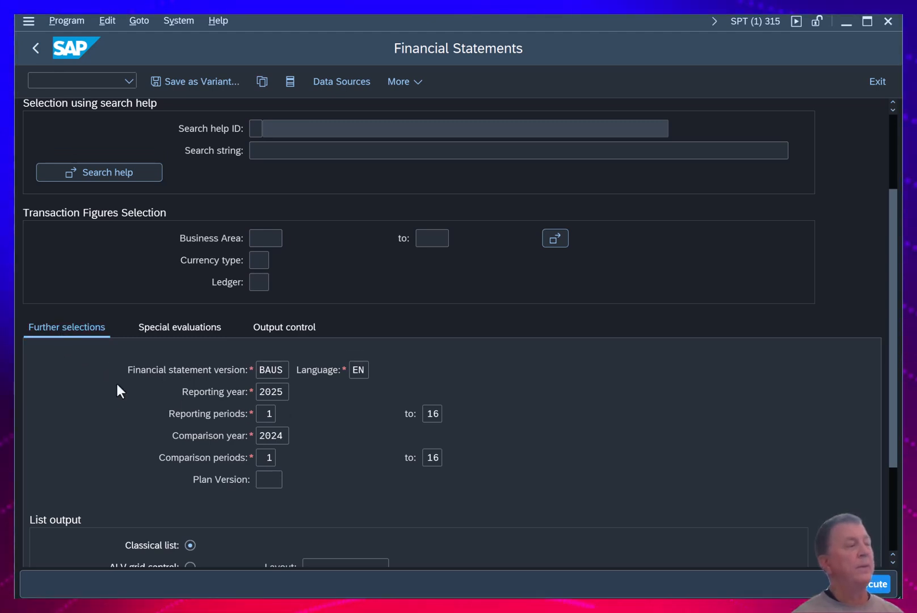
click(271, 368)
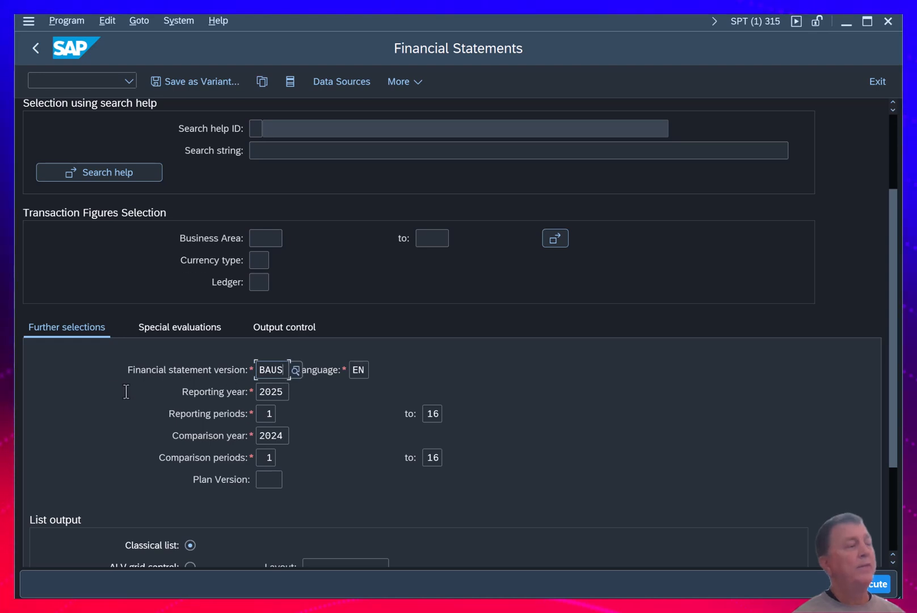
mouse_move(91, 407)
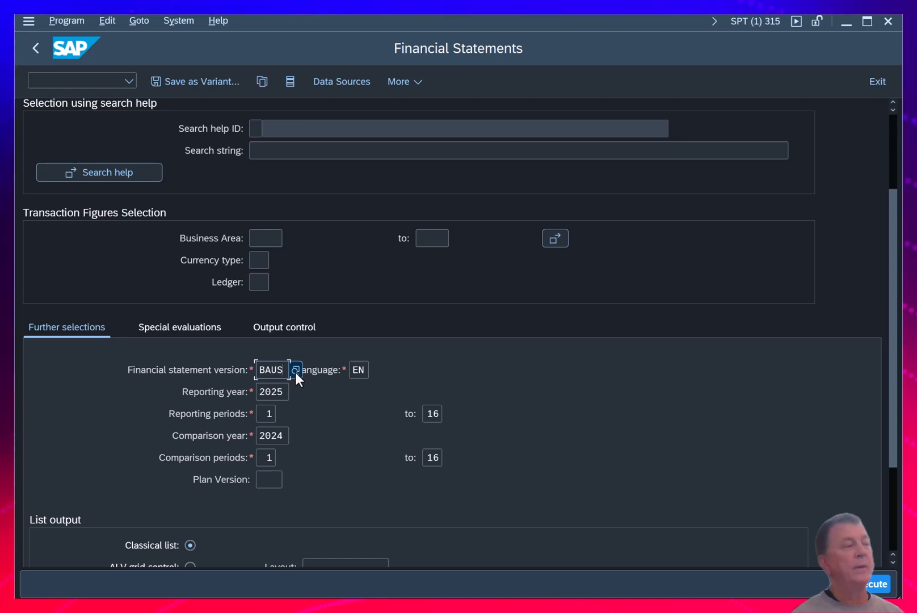
click(295, 369)
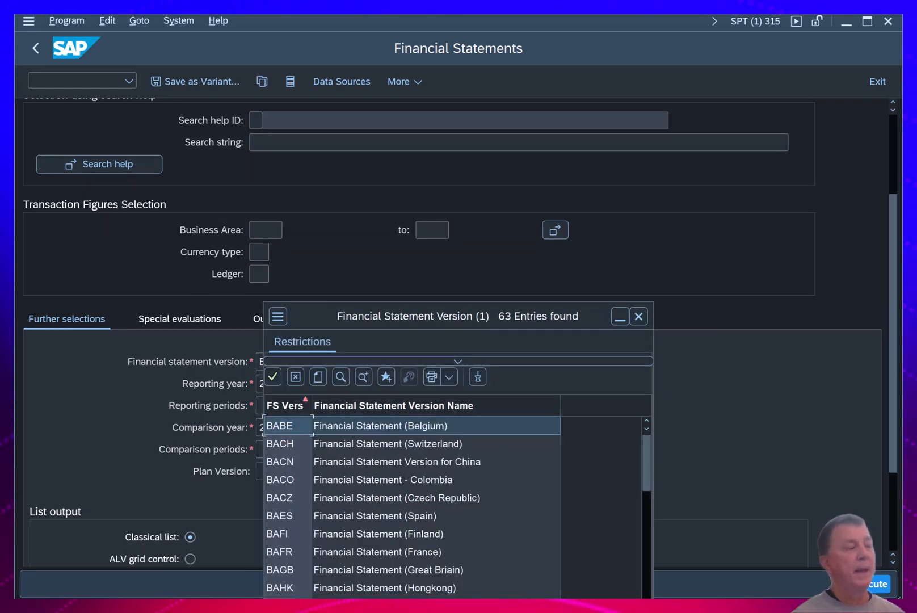
scroll(down, 3)
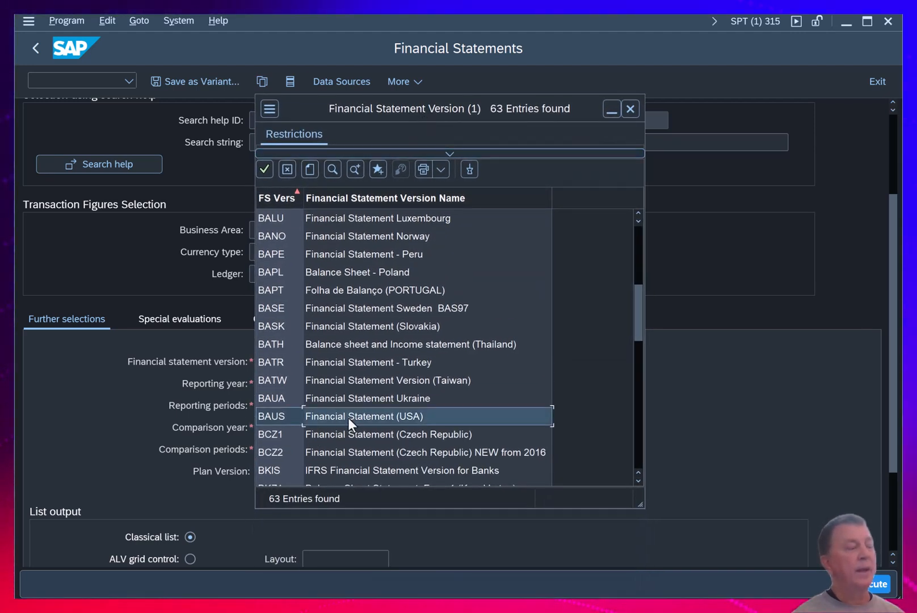
mouse_move(362, 422)
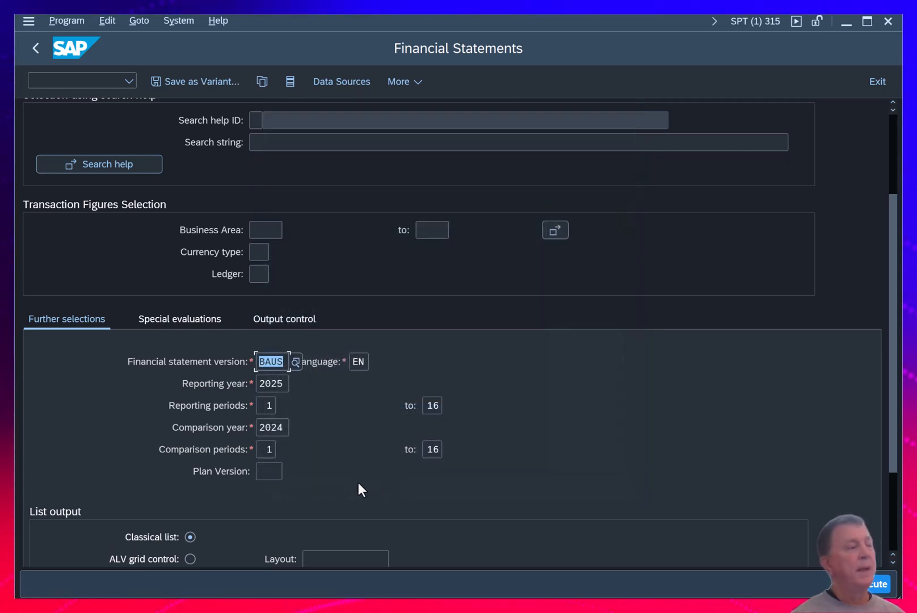
click(271, 383)
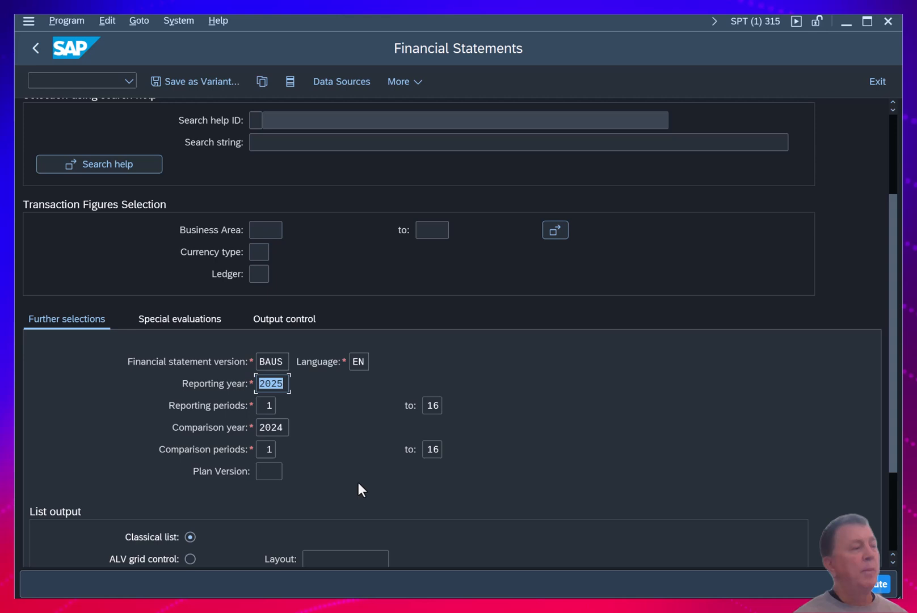
click(431, 405)
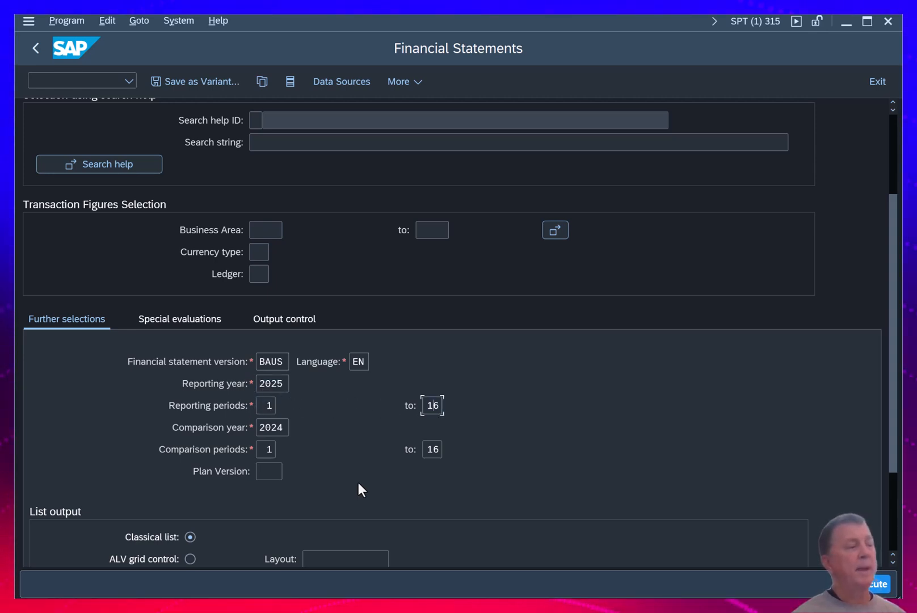
Step: Enter 1 as both the from and to comparison periods
text(1)
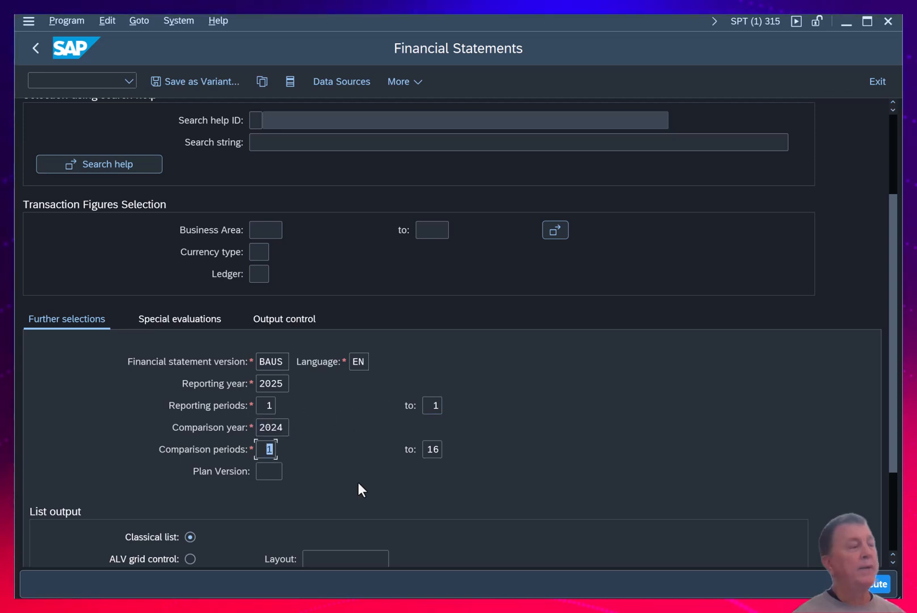
text(1)
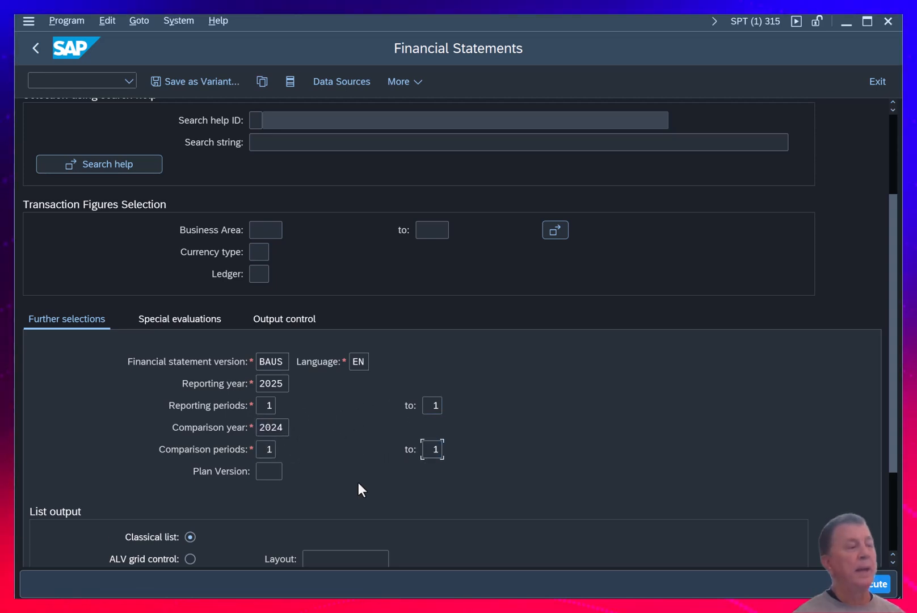
click(269, 471)
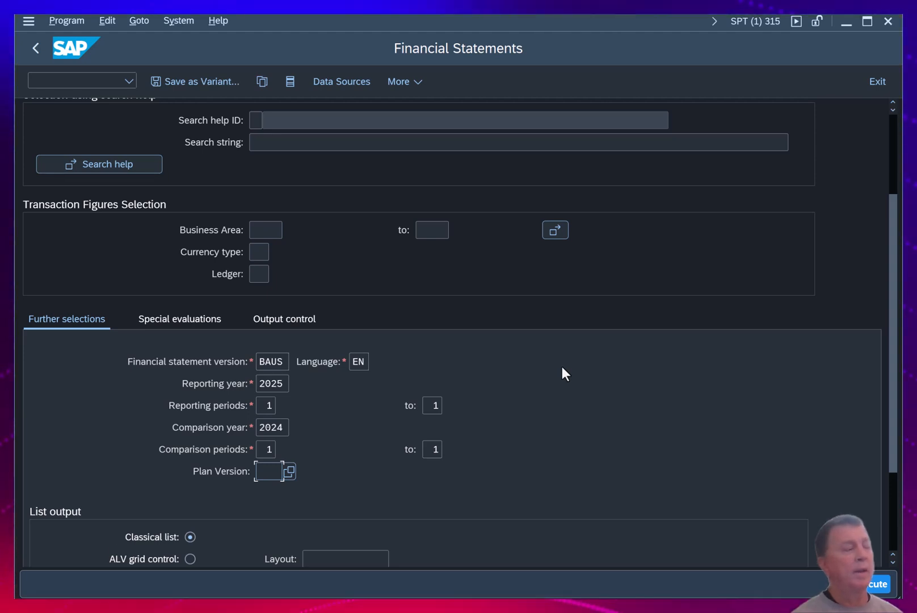
mouse_move(577, 384)
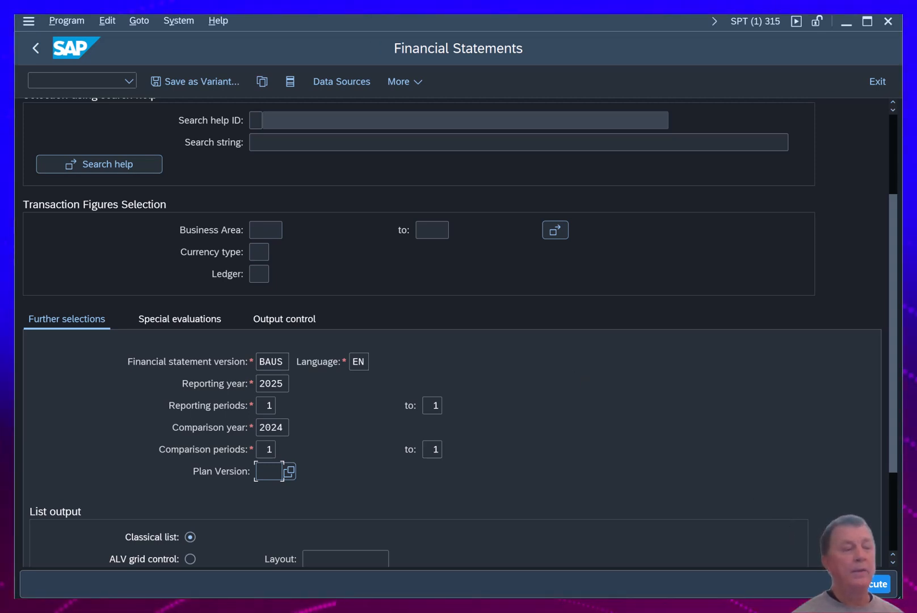
Step: Execute the report and review US66 balances for period 1, 2025 versus 2024
click(878, 583)
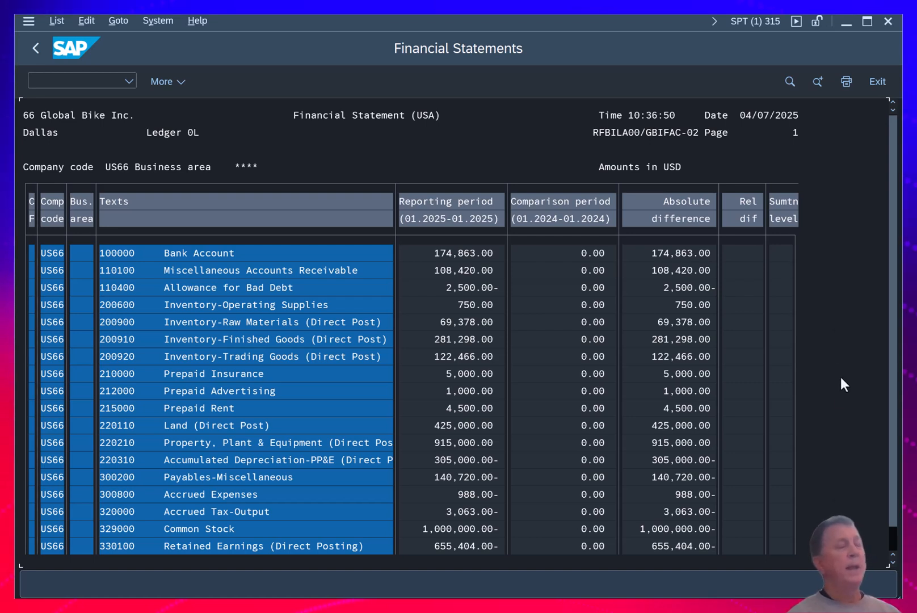
mouse_move(73, 234)
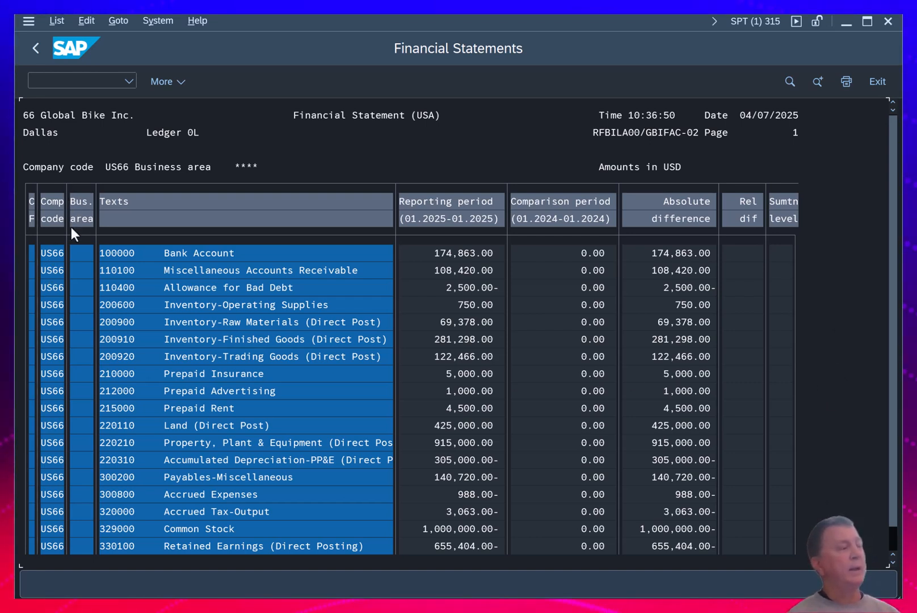
mouse_move(115, 260)
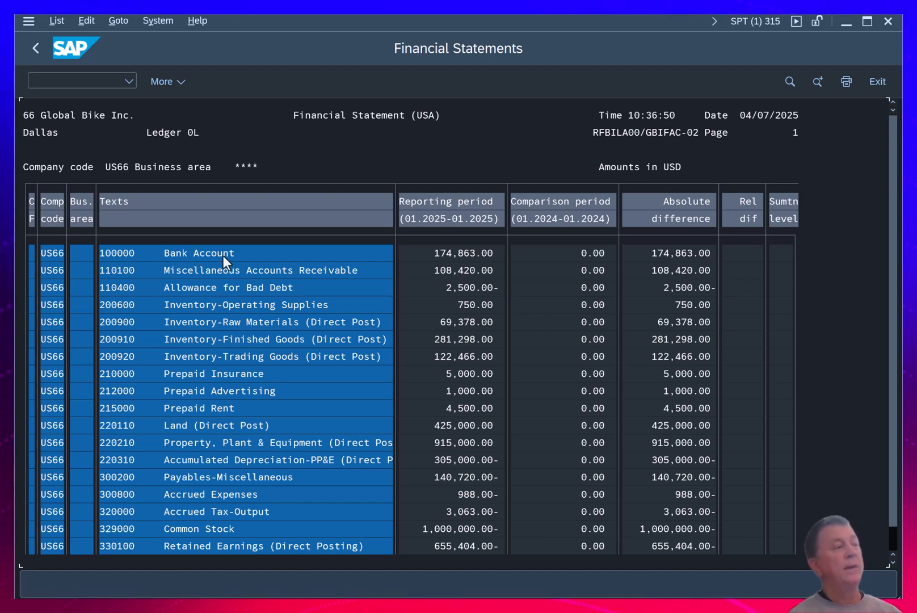
mouse_move(51, 258)
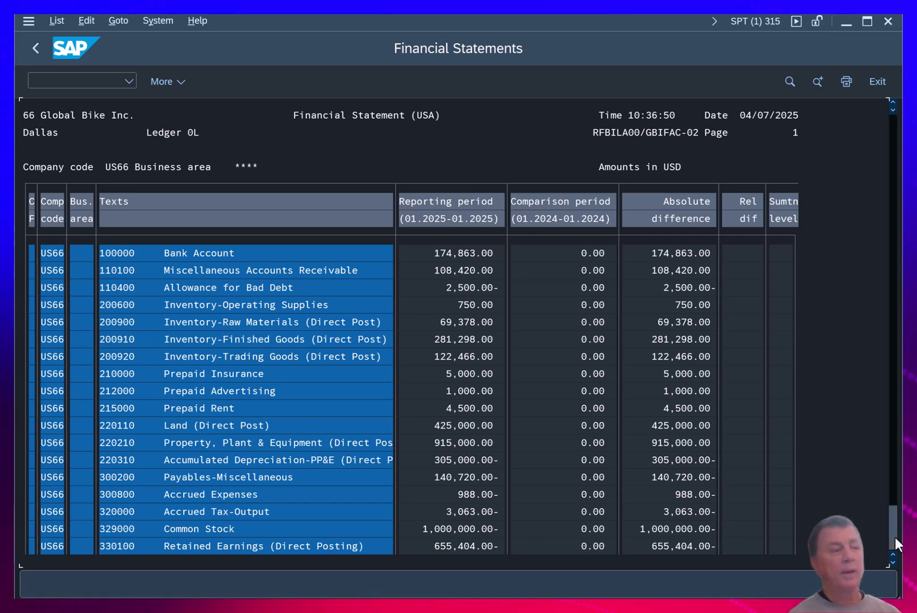
scroll(down, 3)
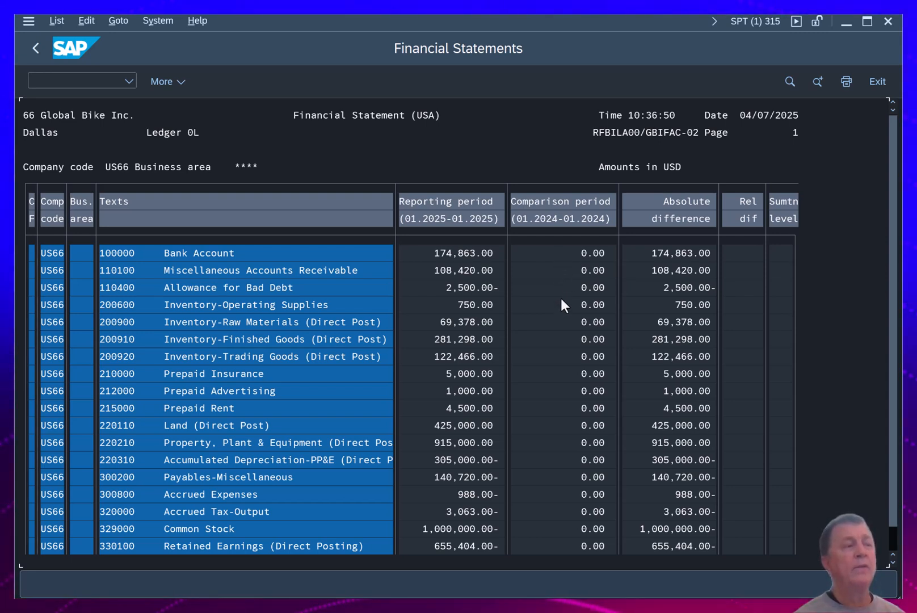
mouse_move(676, 310)
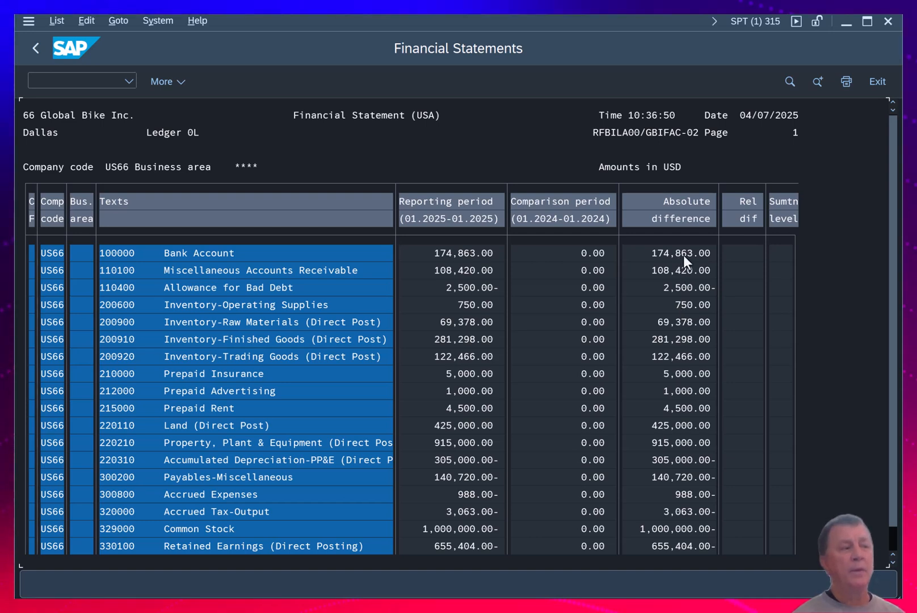
mouse_move(689, 265)
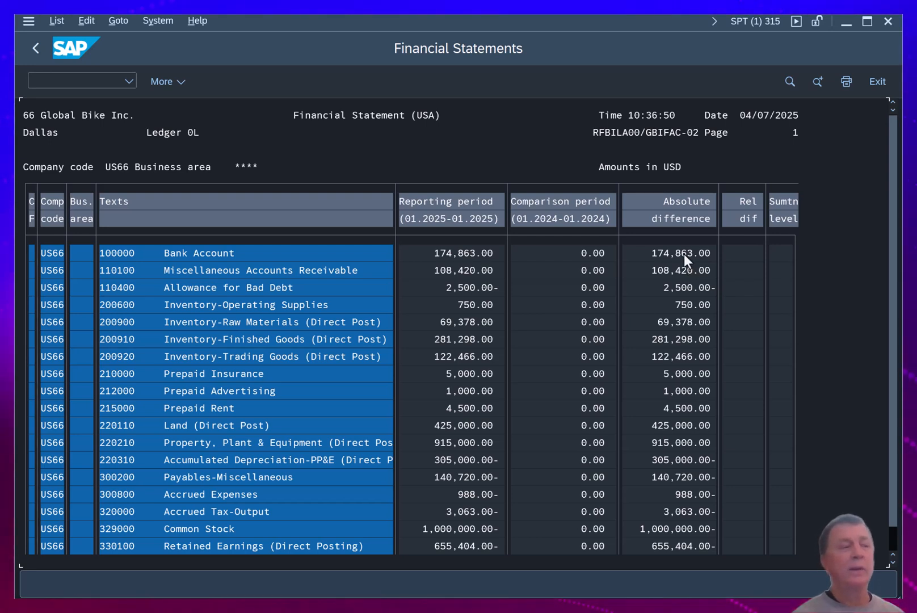
mouse_move(693, 227)
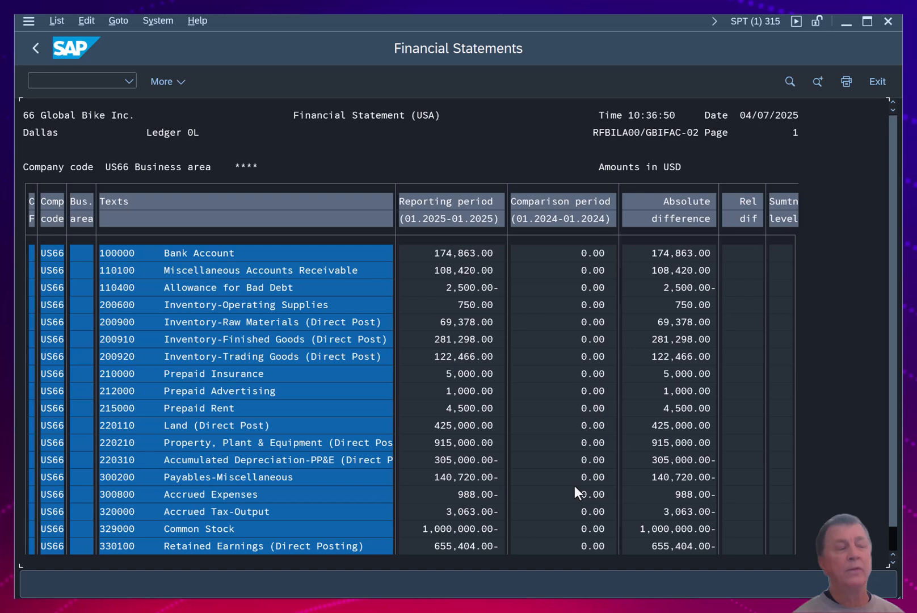
mouse_move(570, 472)
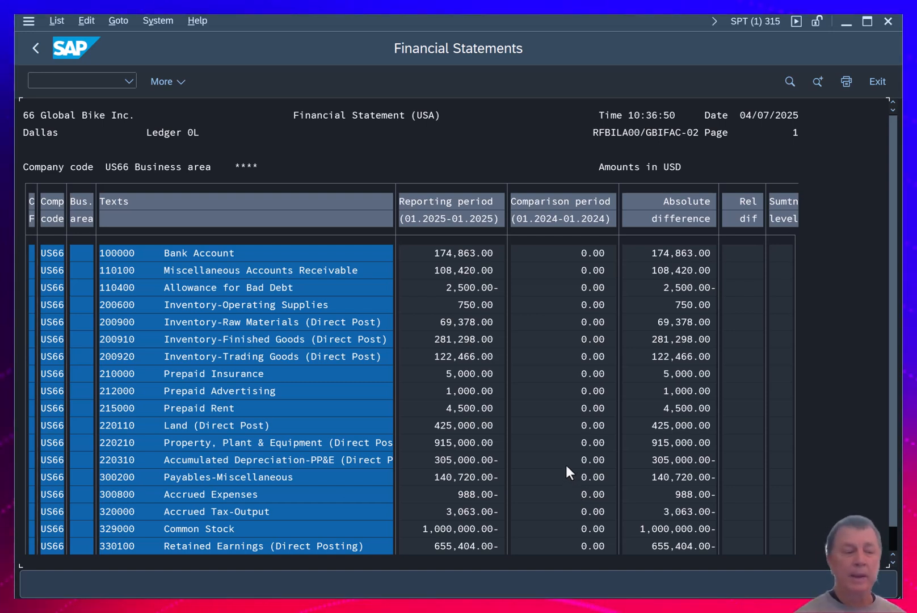
mouse_move(579, 362)
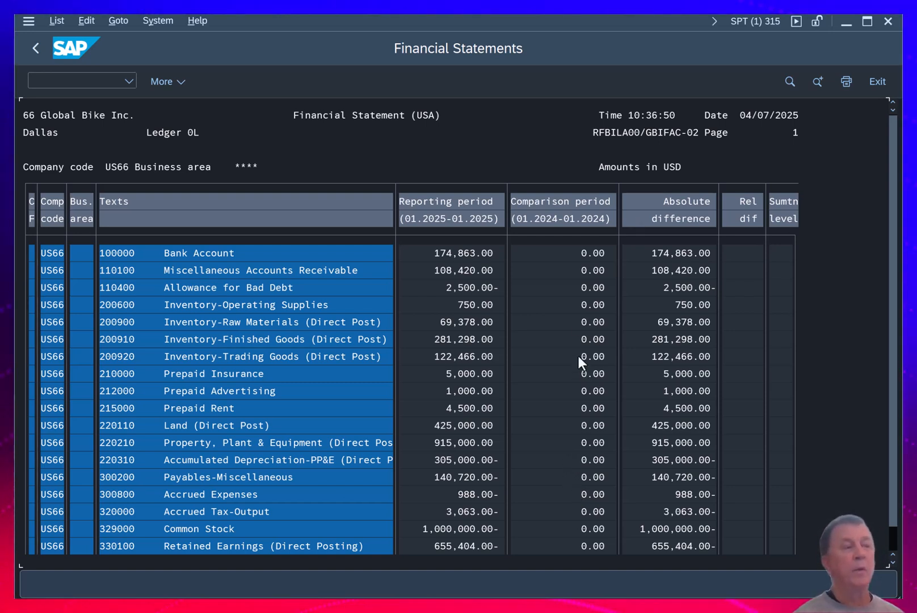
mouse_move(570, 355)
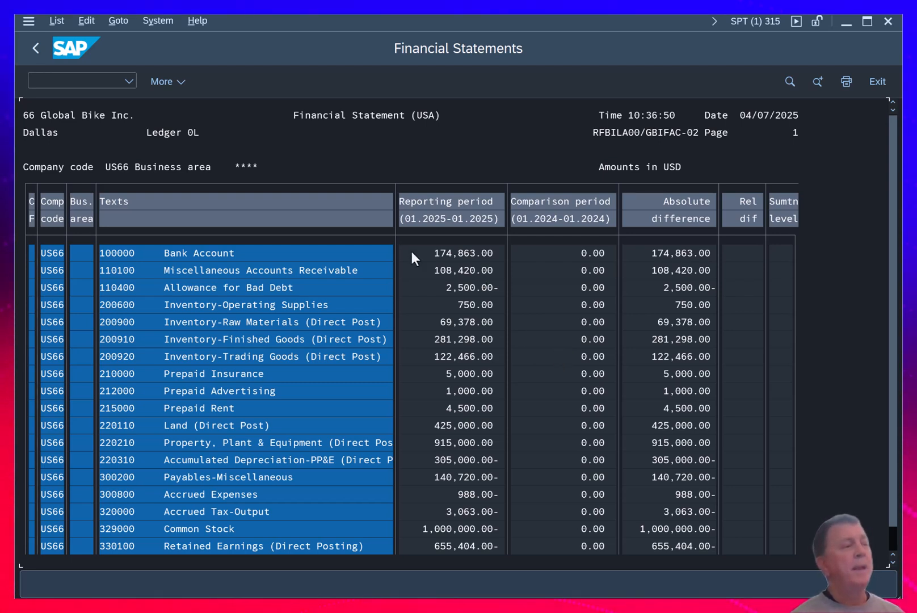
mouse_move(430, 178)
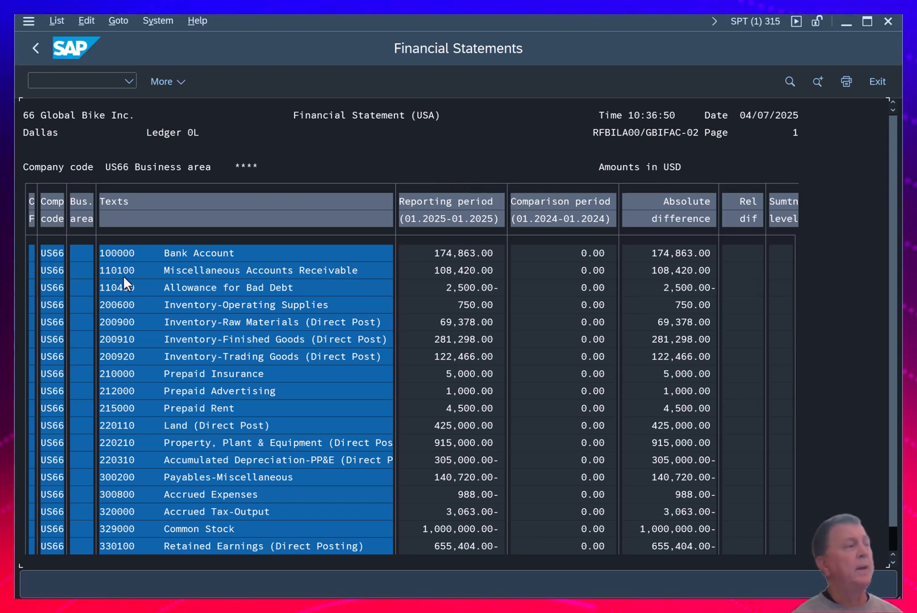
mouse_move(459, 263)
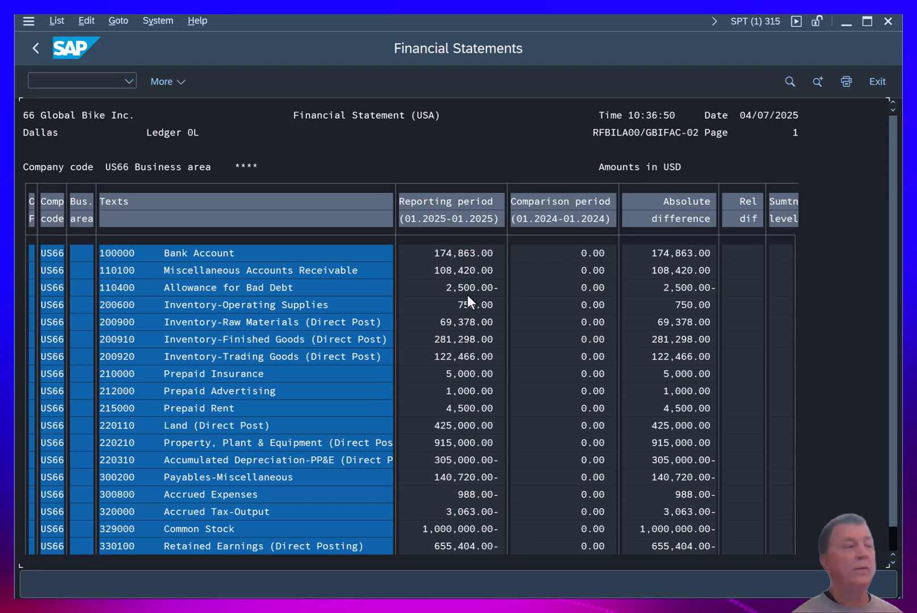
mouse_move(500, 298)
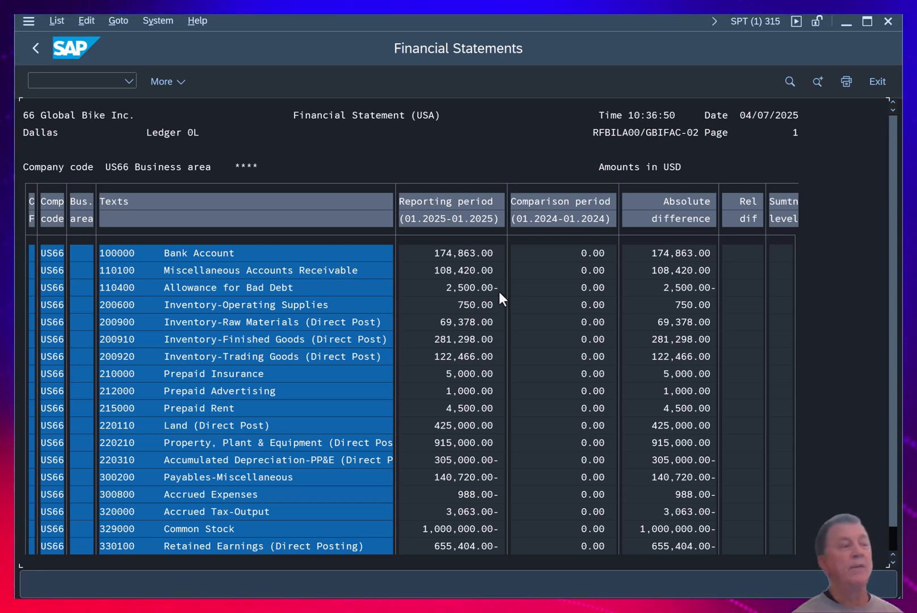
mouse_move(722, 505)
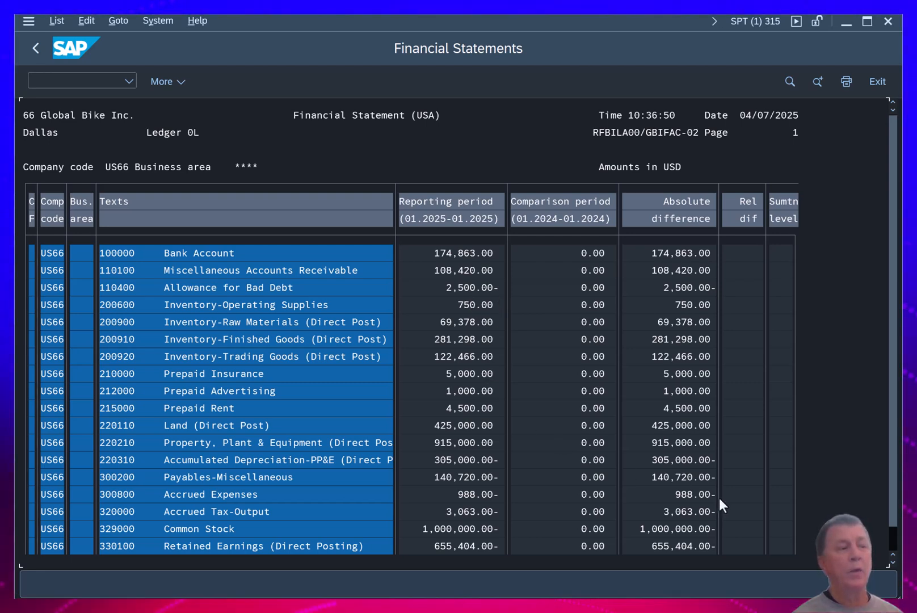
Step: Scroll down to the total line showing 0.00 in every column
scroll(down, 3)
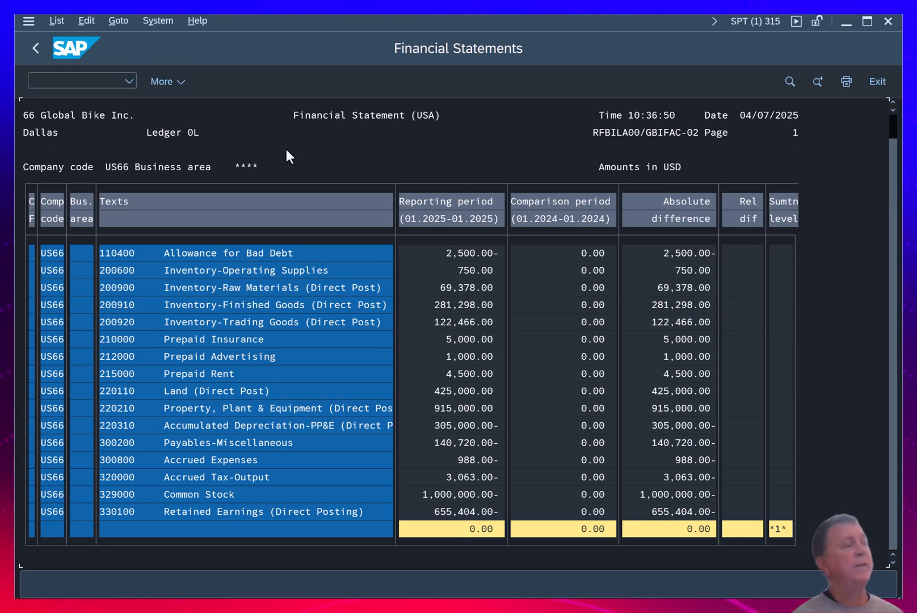
mouse_move(464, 325)
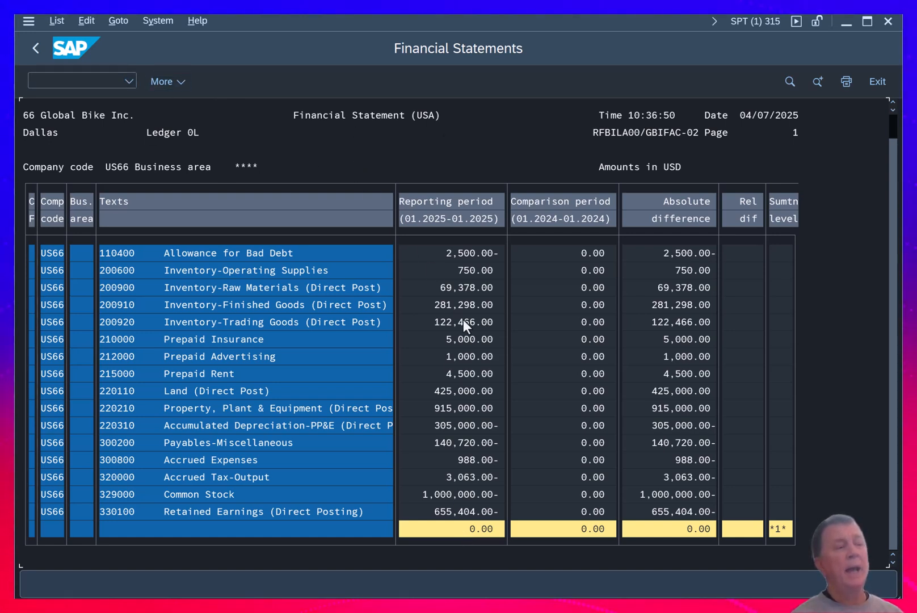
mouse_move(37, 48)
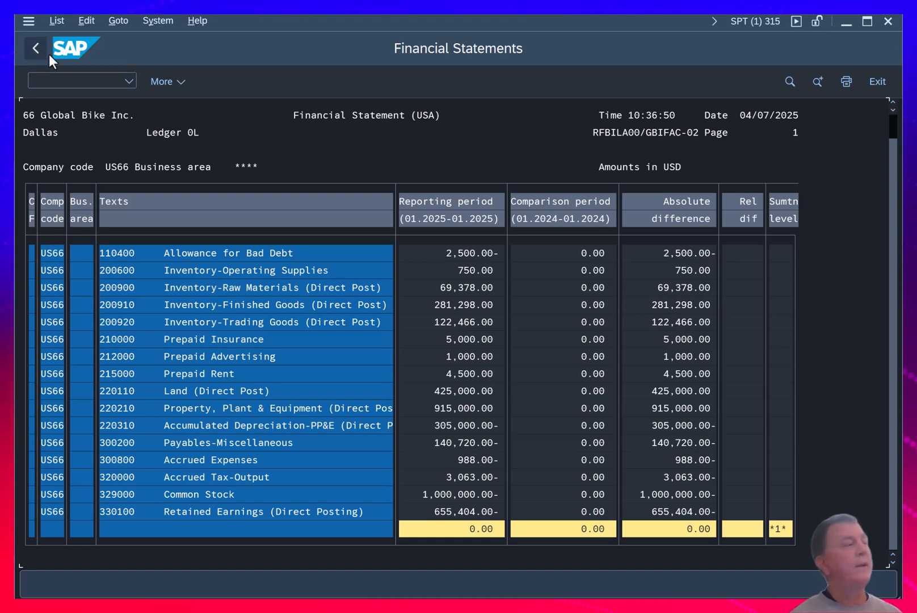
mouse_move(332, 164)
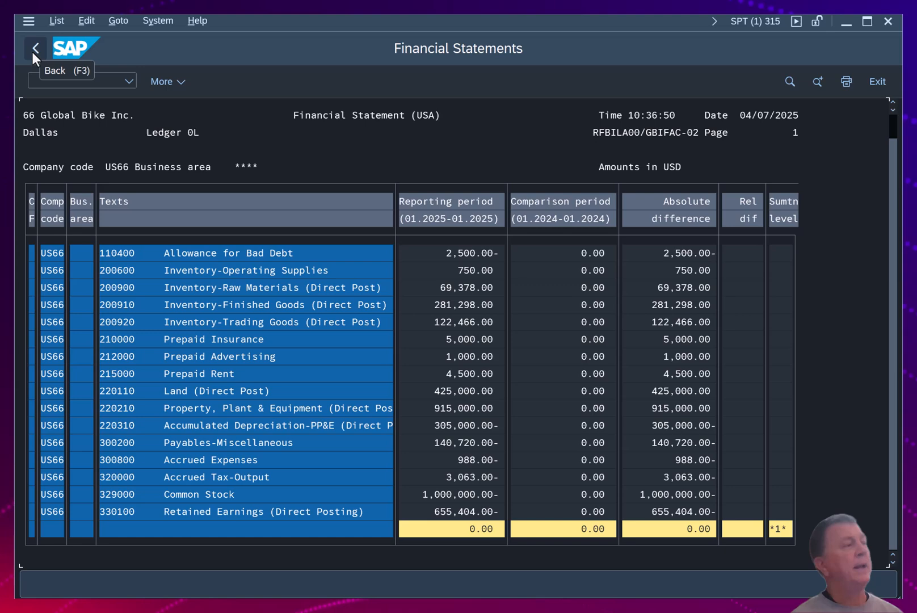
Step: Go back to the selection screen and execute the report again
click(35, 48)
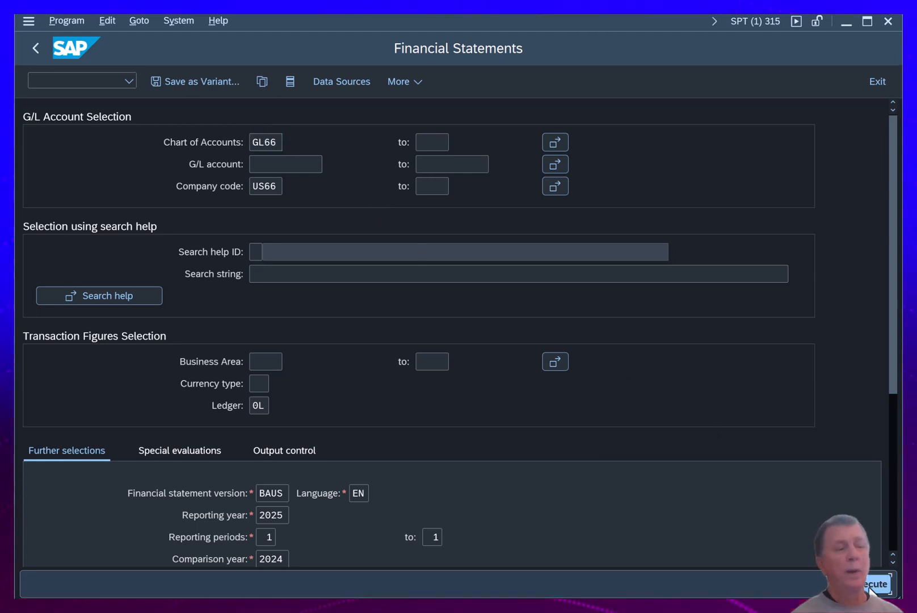
click(876, 583)
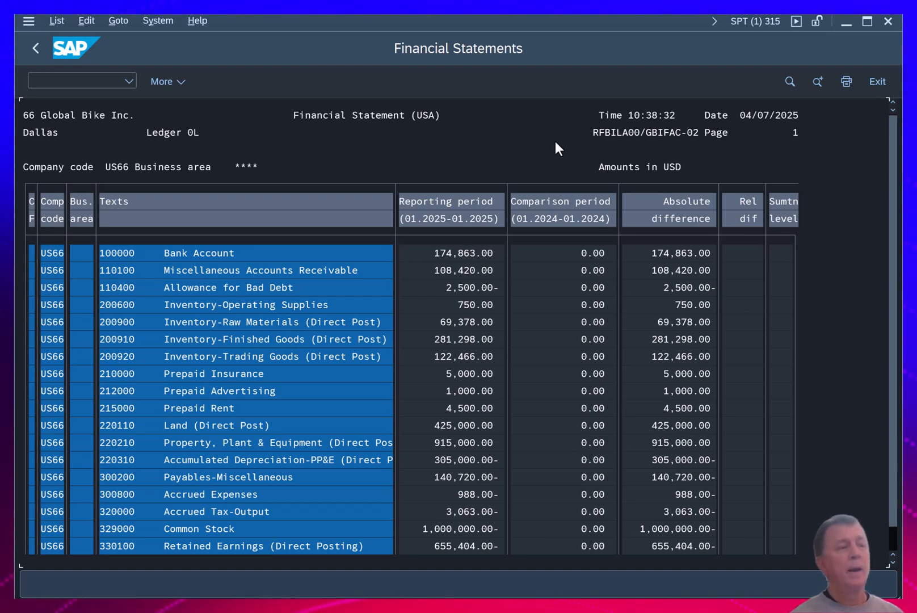
mouse_move(550, 146)
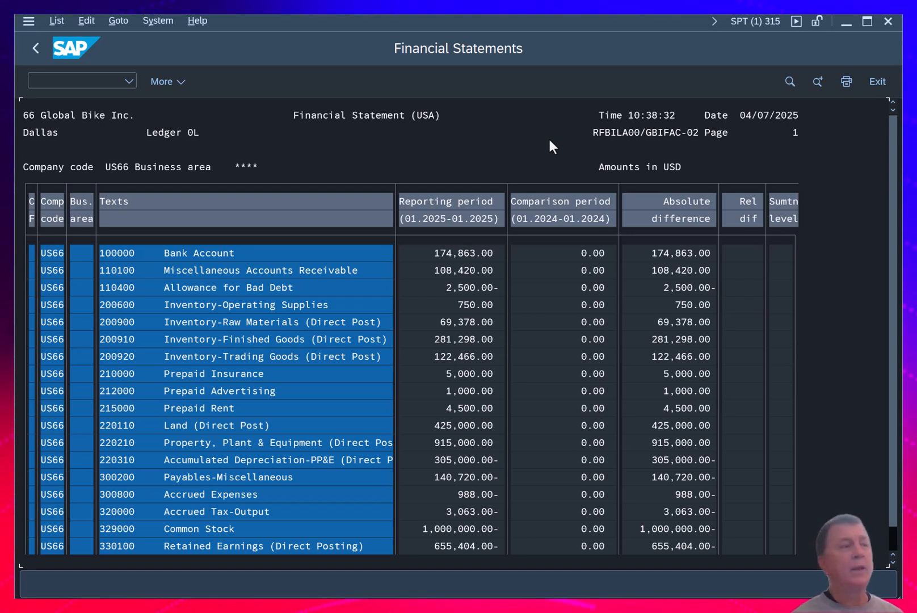